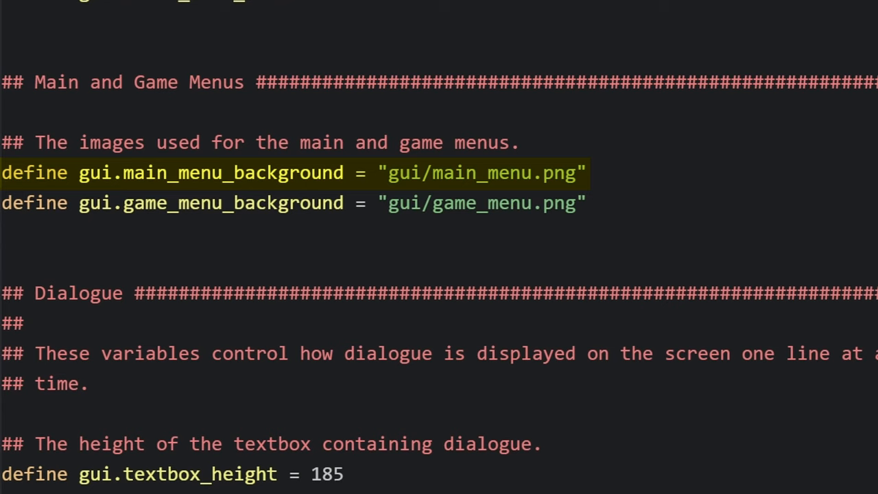
text(define gui.main_menu_background = Movie(play="images/rainsmall.webm"))
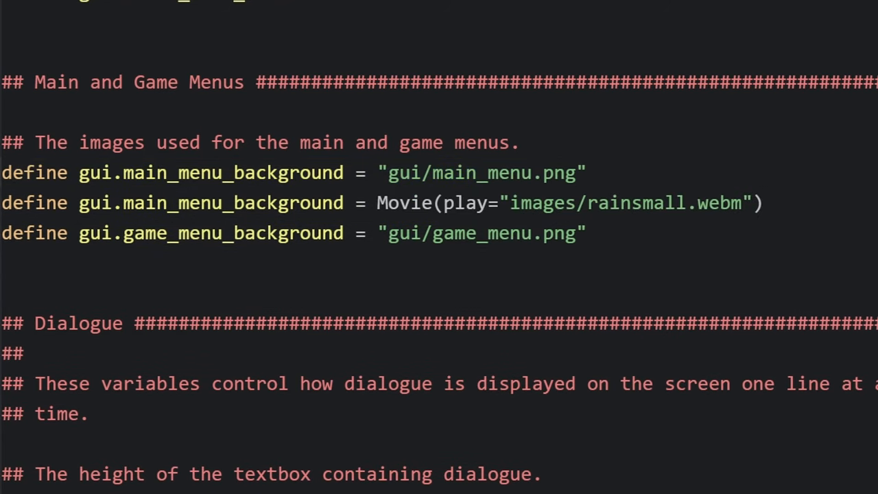